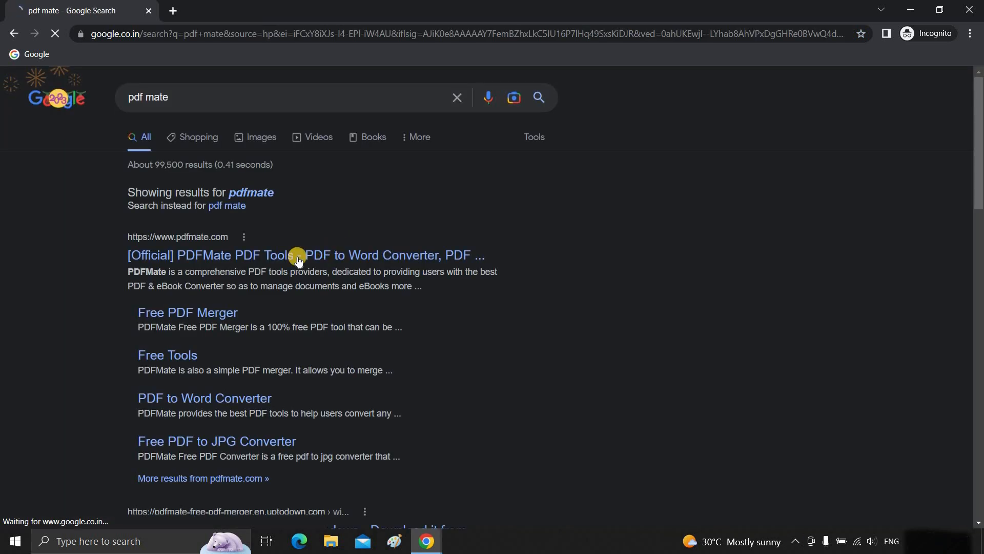
Step: Open the official PDFMate site and download the Free PDF Converter installer
{"action": "left_click", "coordinate": [305, 255]}
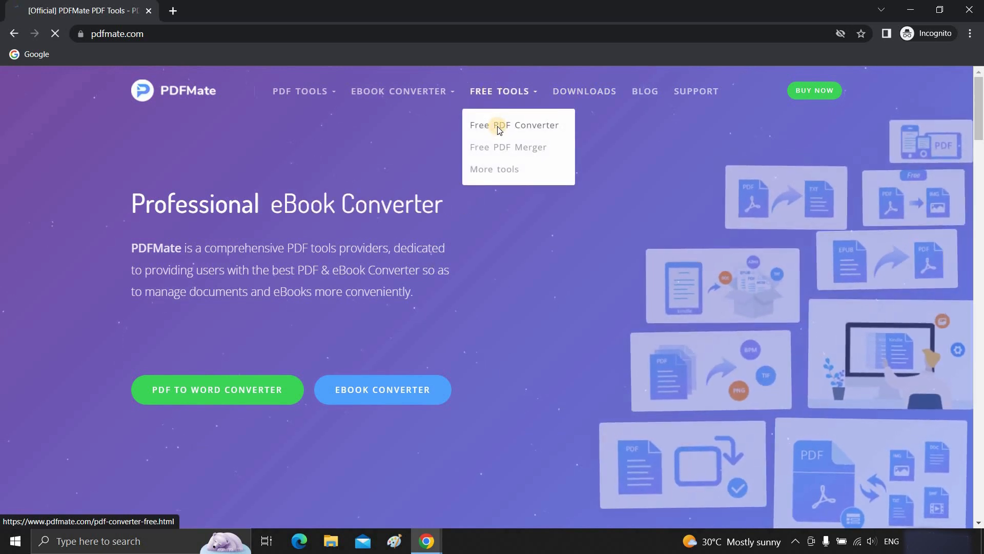
{"action": "left_click", "coordinate": [513, 125]}
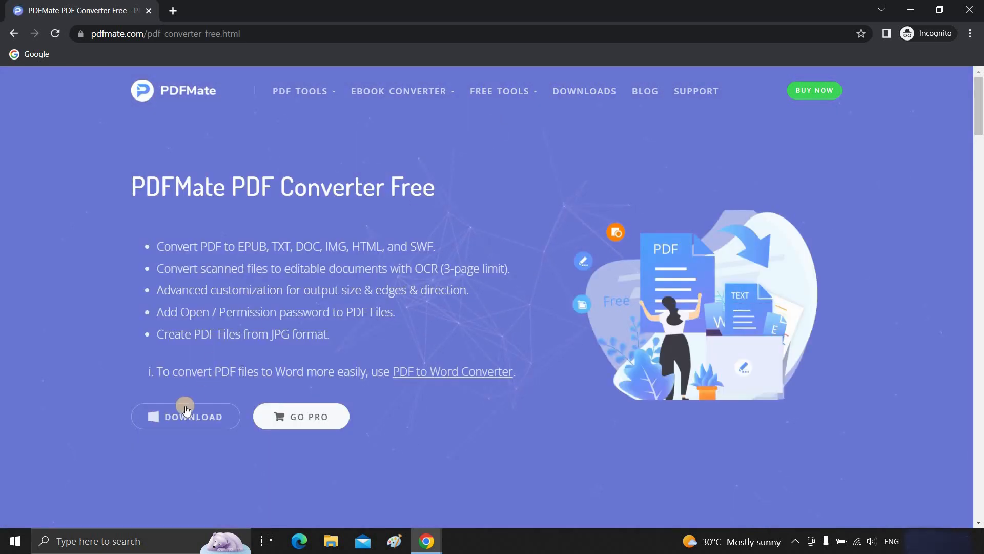
{"action": "left_click", "coordinate": [185, 417]}
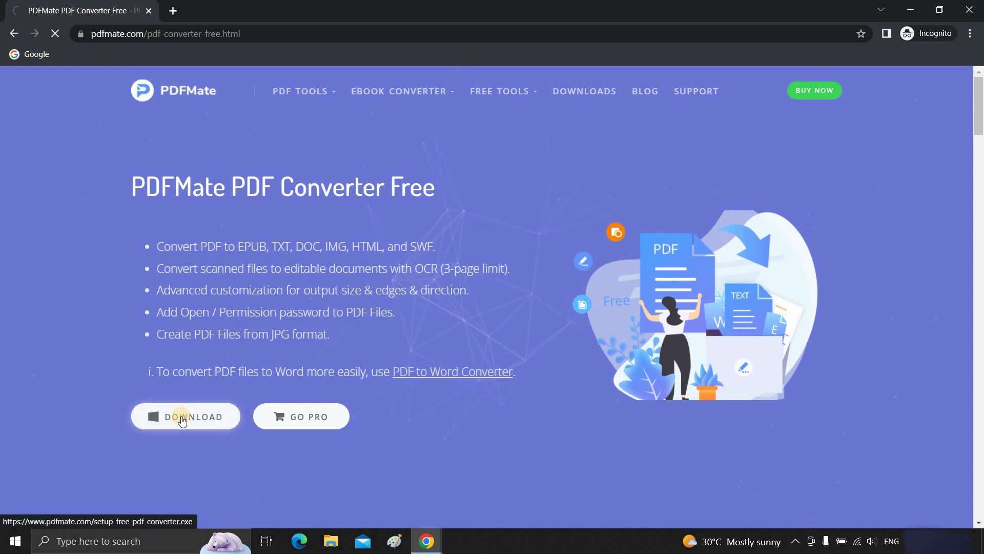
{"action": "left_click", "coordinate": [185, 416]}
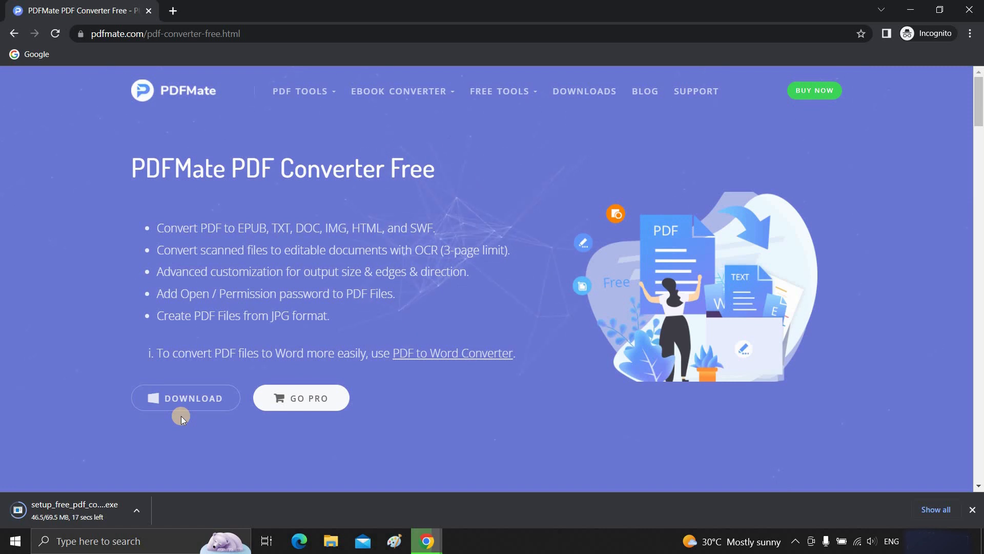
{"action": "mouse_move", "coordinate": [270, 444]}
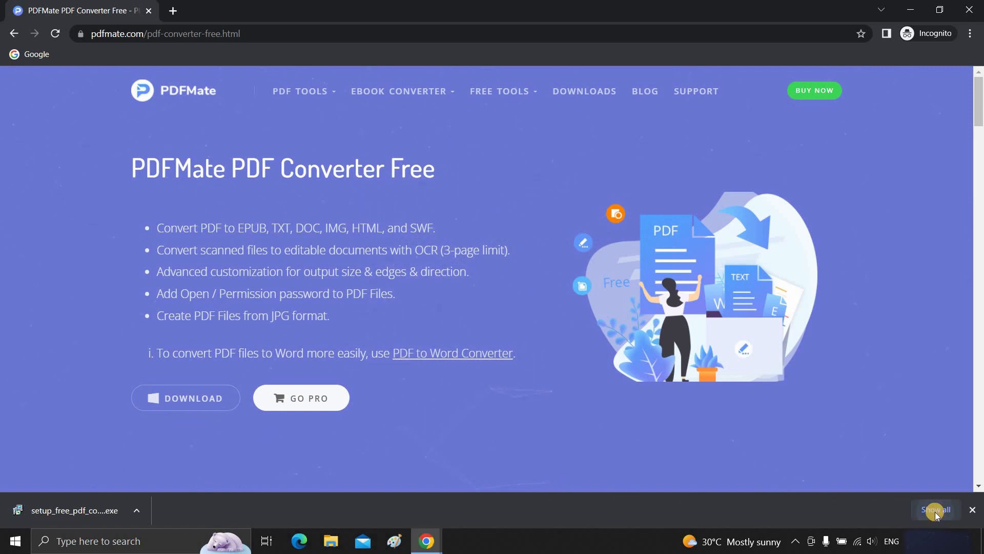
Step: Show setup_free_pdf_converter.exe in its Downloads folder from Chrome's downloads list
{"action": "left_click", "coordinate": [934, 509]}
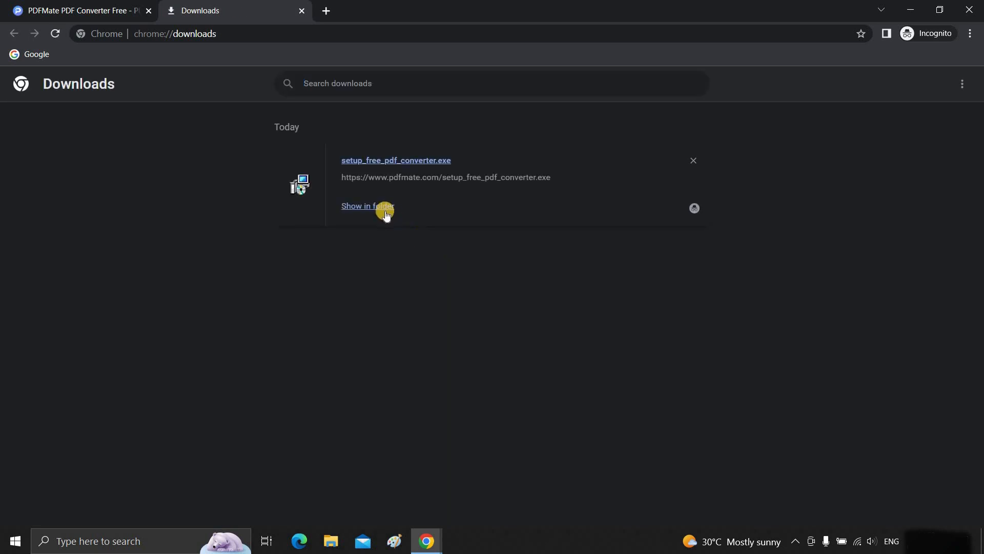
{"action": "left_click", "coordinate": [366, 206]}
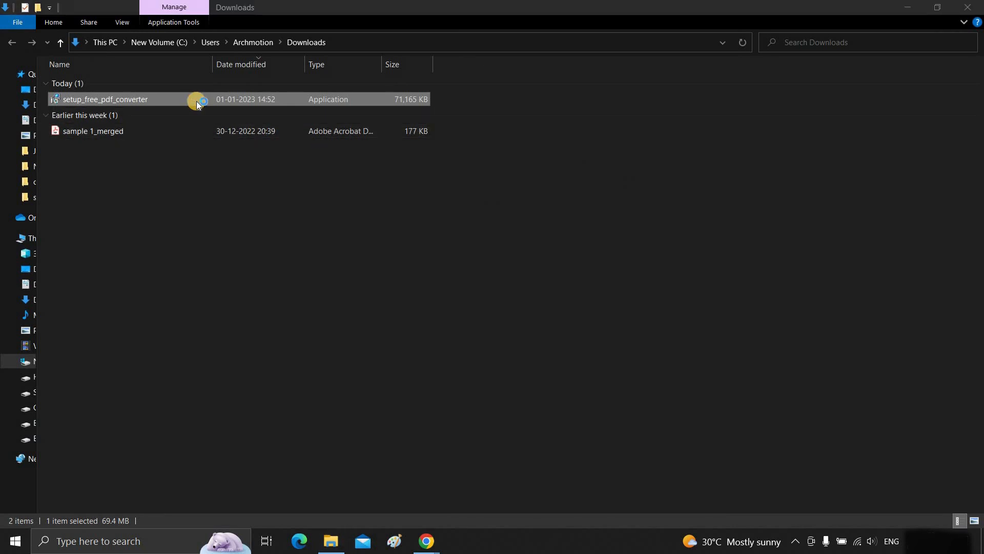
Step: Run the converter installer in English and accept the license agreement
{"action": "double_click", "coordinate": [105, 99]}
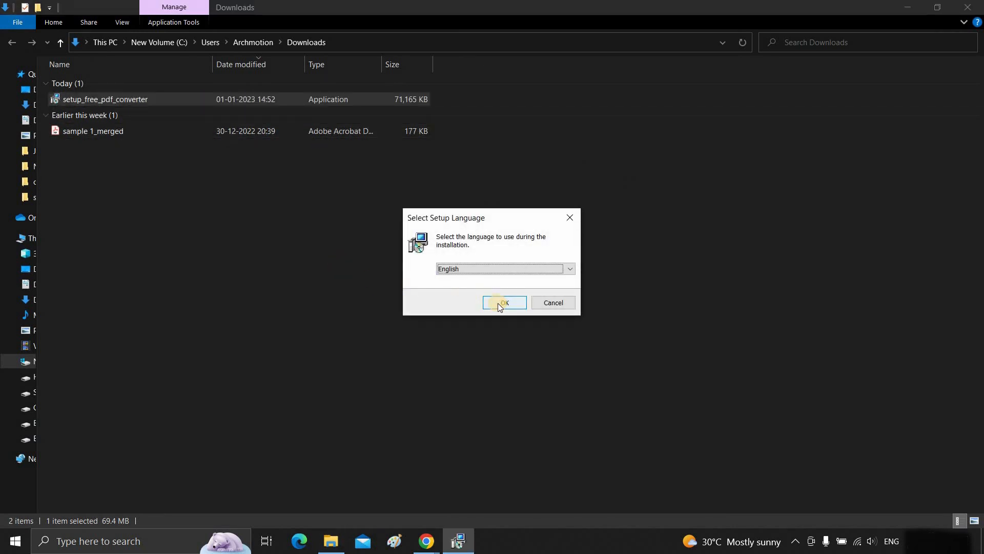
{"action": "left_click", "coordinate": [503, 302]}
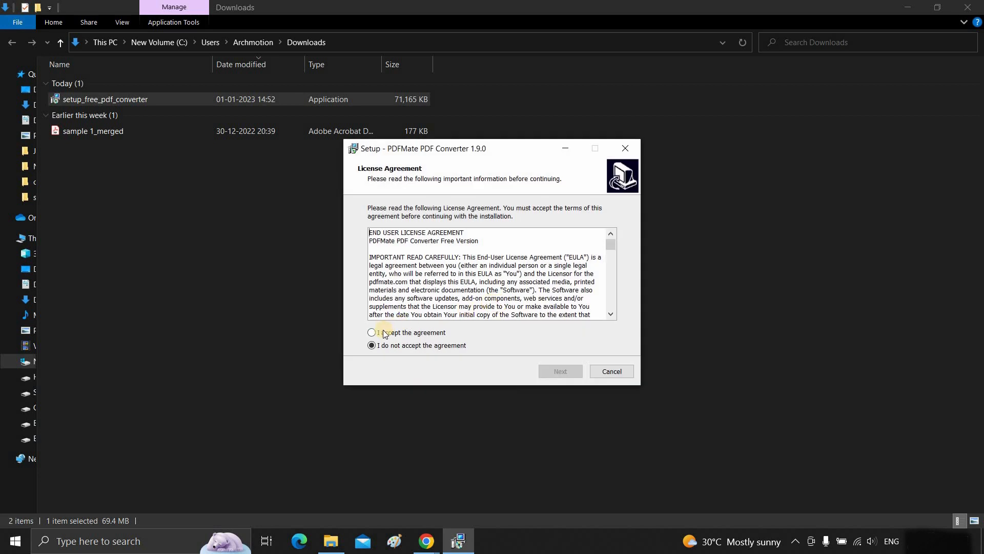
{"action": "left_click", "coordinate": [371, 332]}
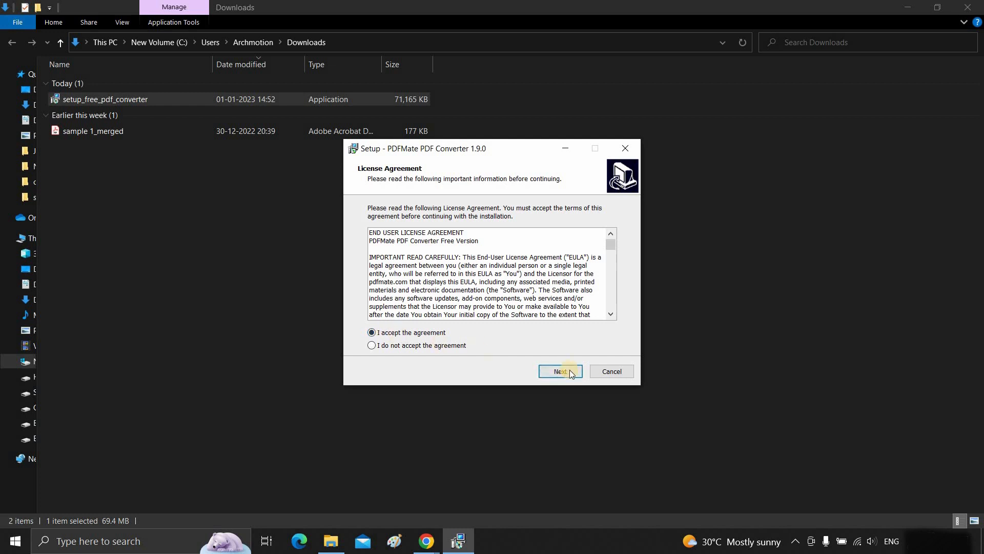
{"action": "left_click", "coordinate": [560, 371]}
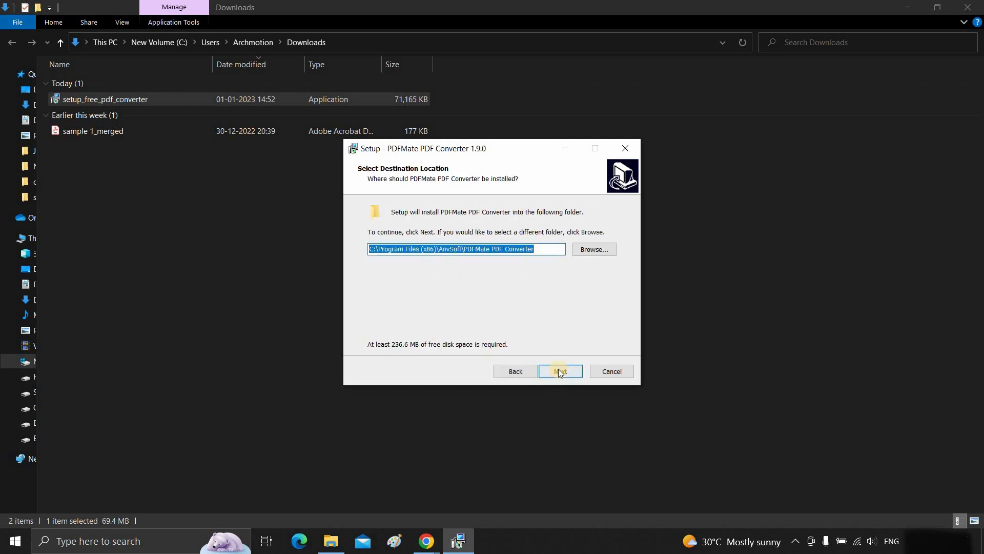
Step: Keep the default folders and desktop shortcut, install, and launch PDFMate PDF Converter
{"action": "left_click", "coordinate": [559, 371]}
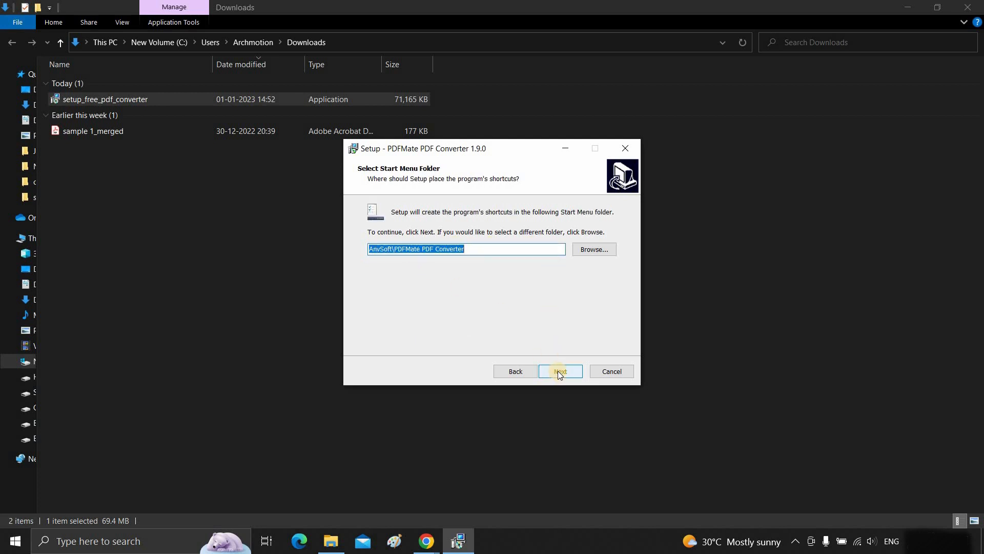
{"action": "left_click", "coordinate": [559, 371]}
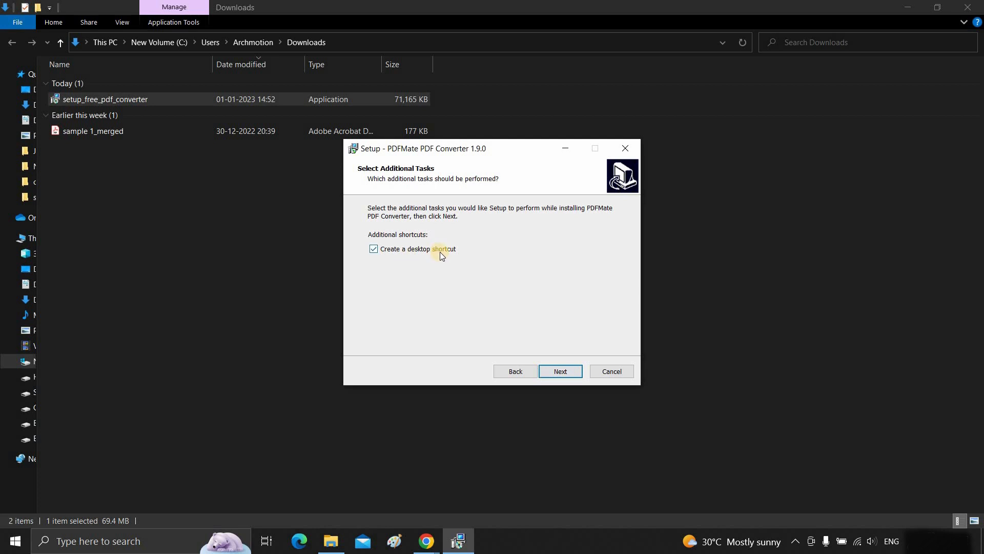
{"action": "mouse_move", "coordinate": [531, 366]}
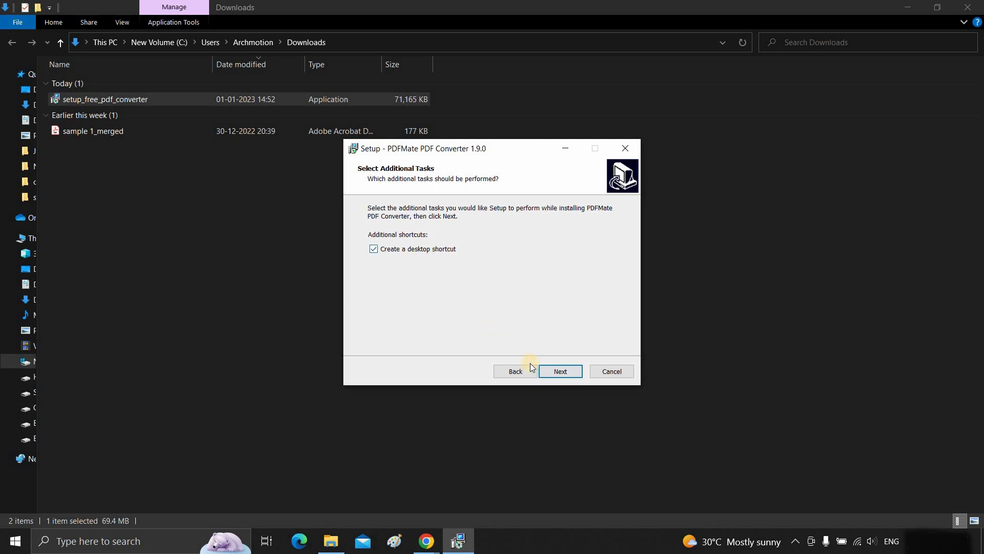
{"action": "left_click", "coordinate": [559, 371]}
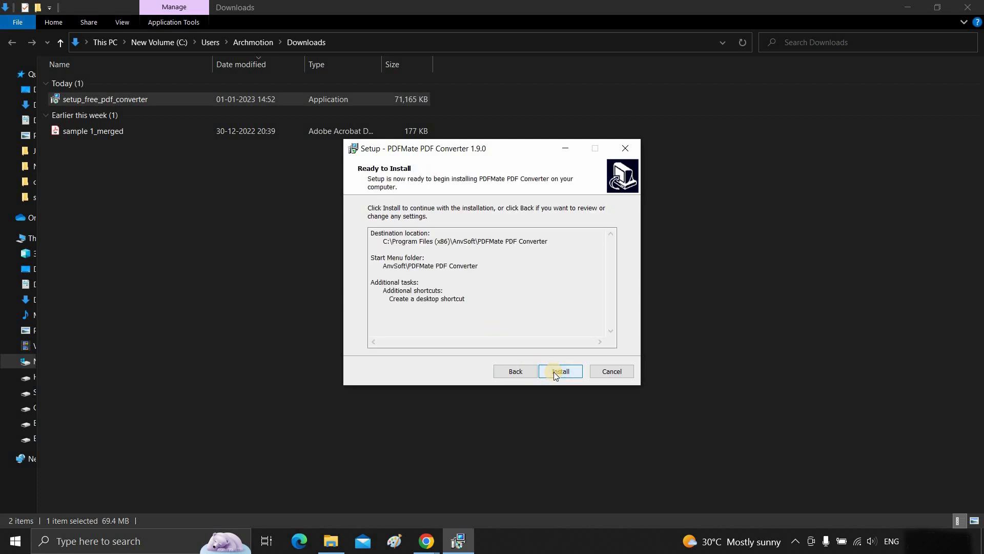
{"action": "left_click", "coordinate": [559, 371]}
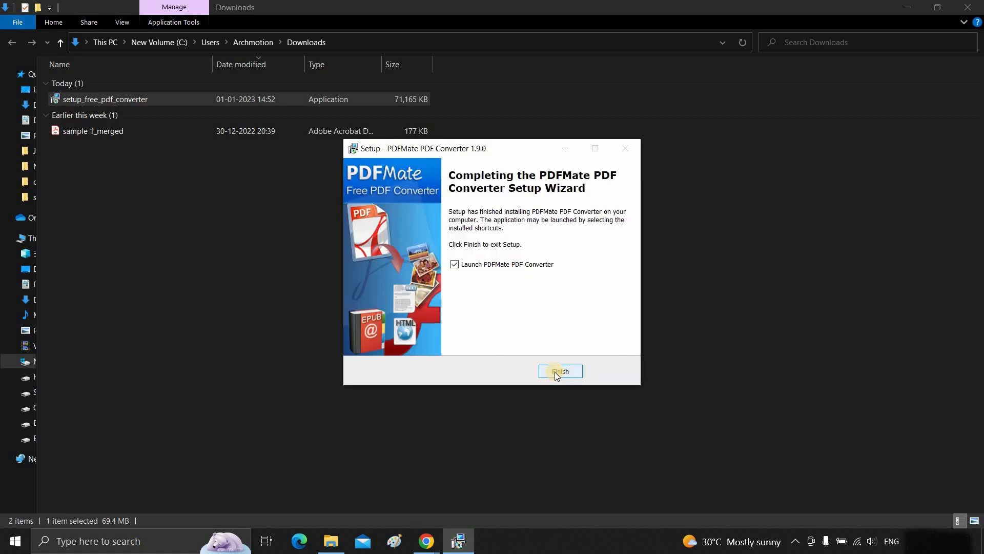
{"action": "left_click", "coordinate": [559, 371]}
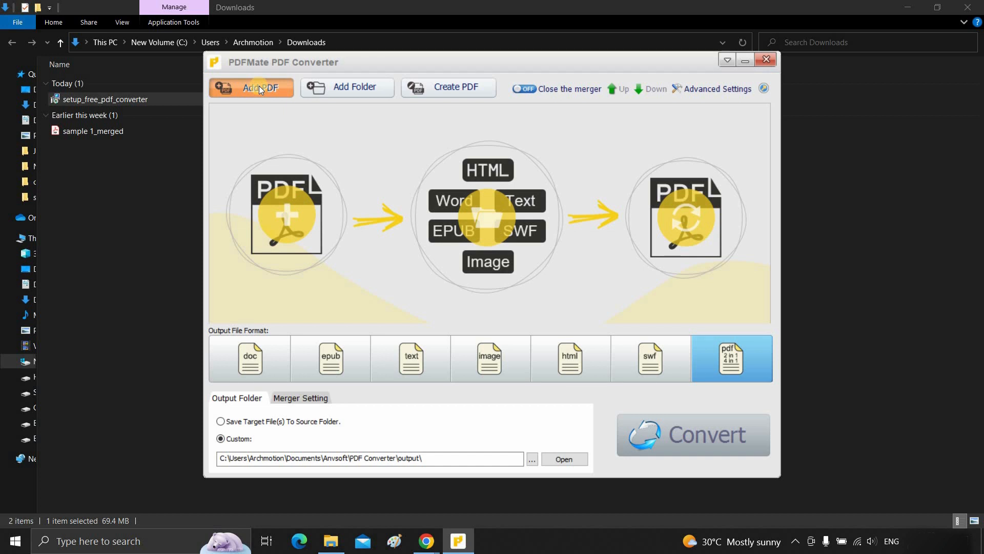
Step: Add sample 1.pdf to the converter's file list
{"action": "left_click", "coordinate": [251, 87]}
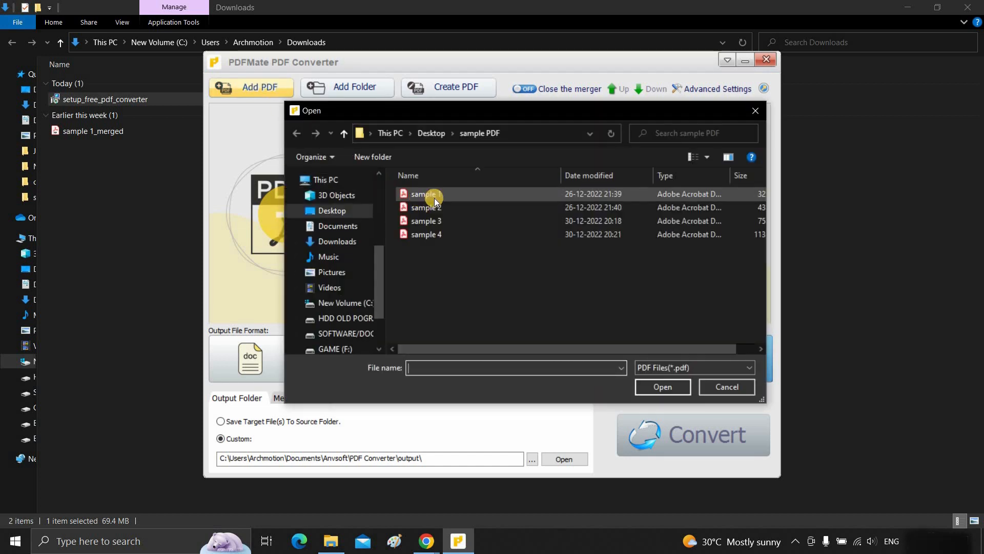
{"action": "left_click", "coordinate": [424, 194]}
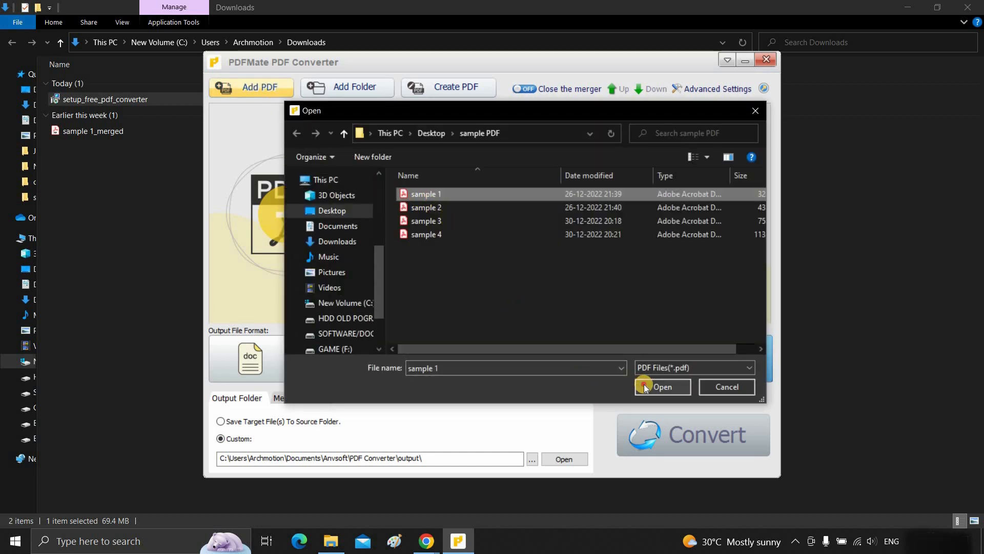
{"action": "left_click", "coordinate": [662, 386]}
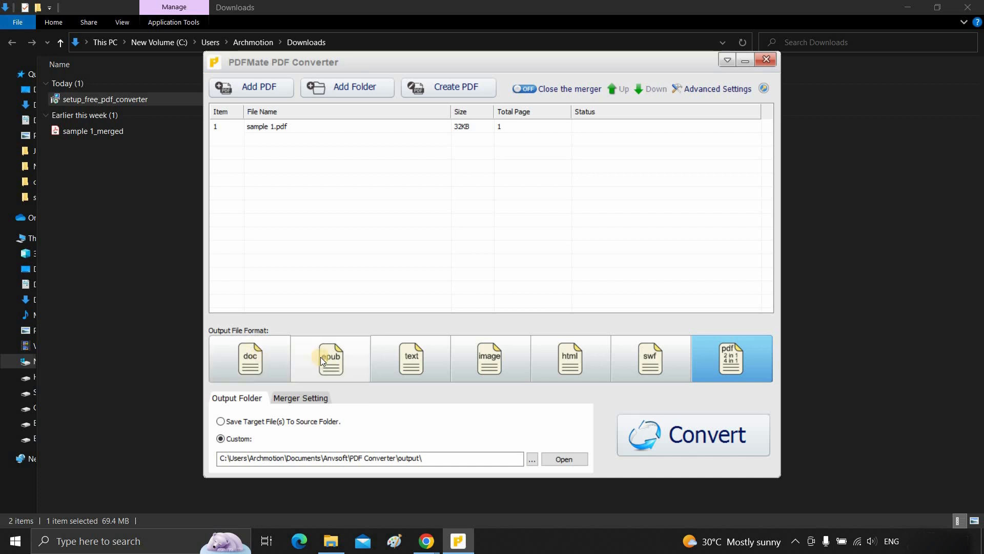
{"action": "mouse_move", "coordinate": [459, 358]}
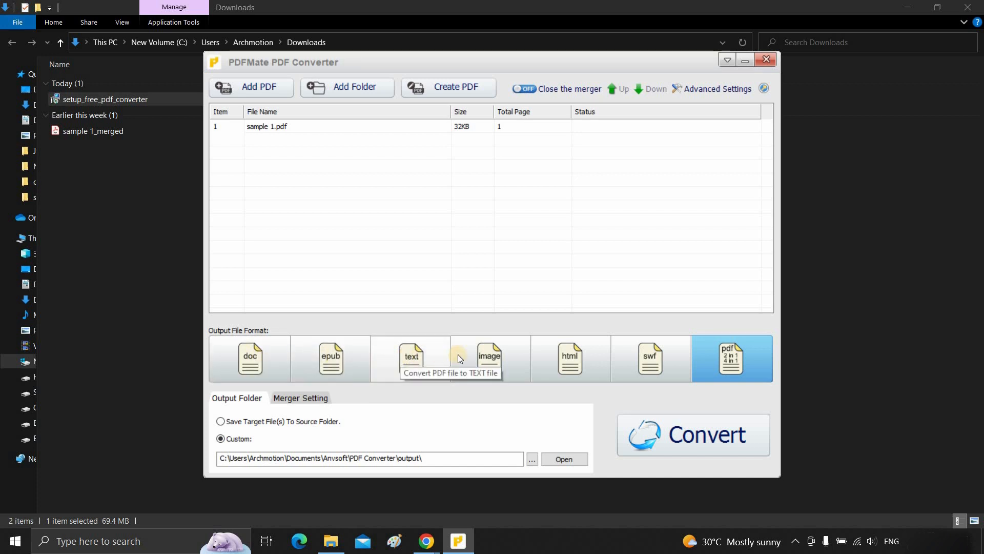
{"action": "mouse_move", "coordinate": [489, 358]}
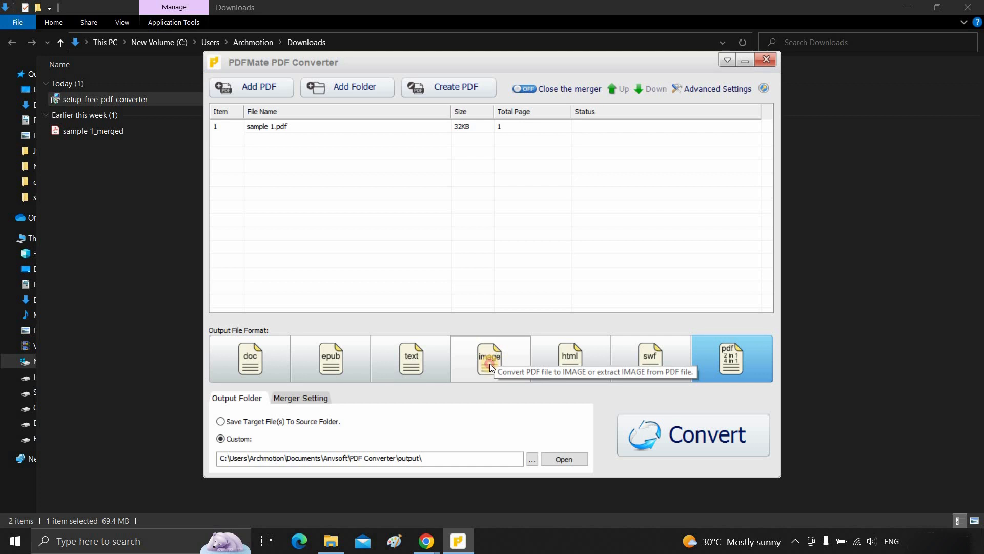
Step: Choose image as the output format, keeping the Custom output folder
{"action": "left_click", "coordinate": [490, 358]}
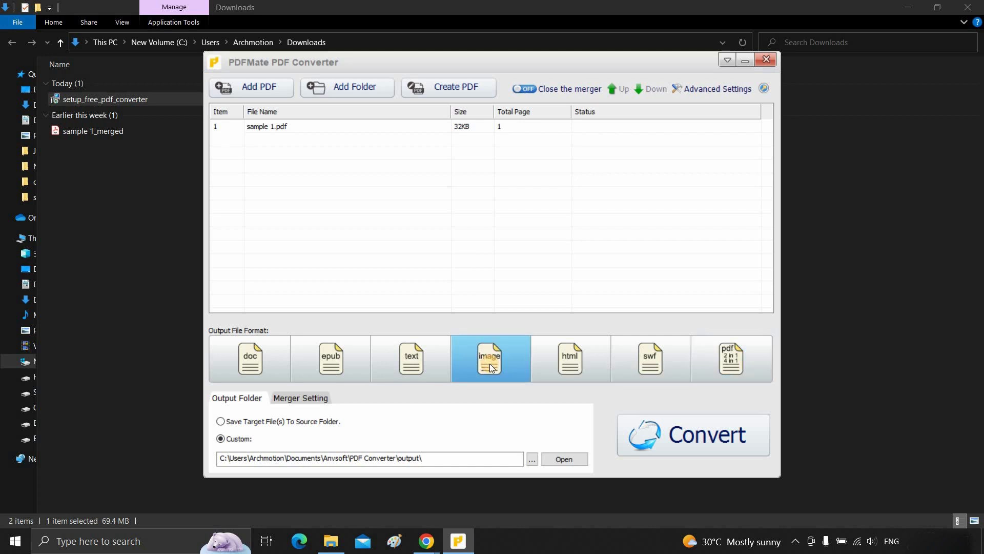
{"action": "left_click", "coordinate": [221, 421]}
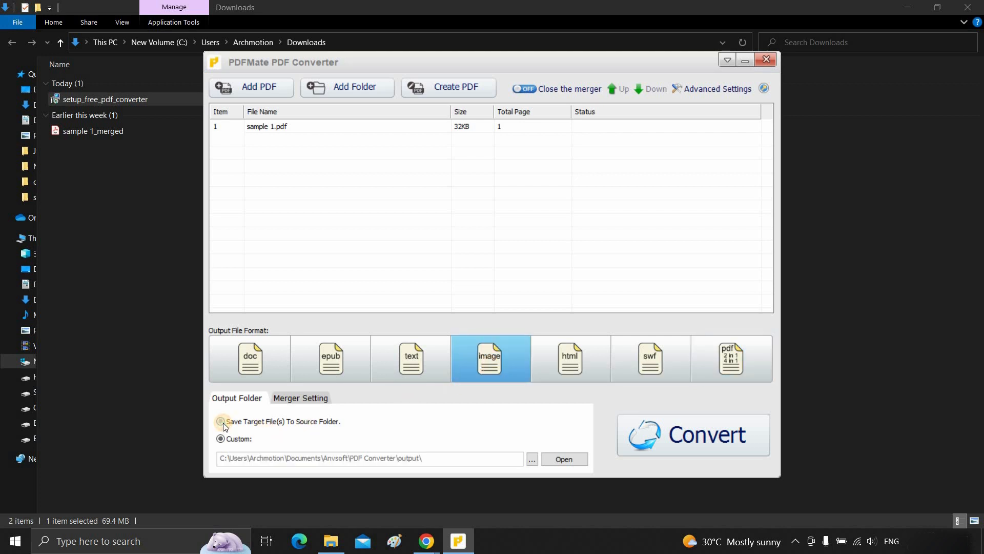
{"action": "left_click", "coordinate": [220, 438]}
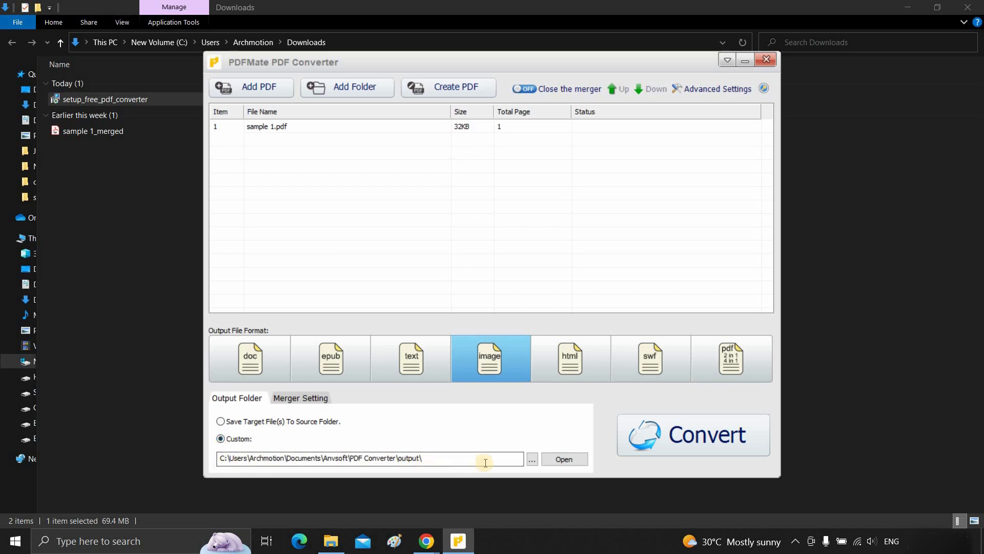
Step: Convert sample 1.pdf, then open the sample 1 JPG in the output folder
{"action": "left_click", "coordinate": [692, 434]}
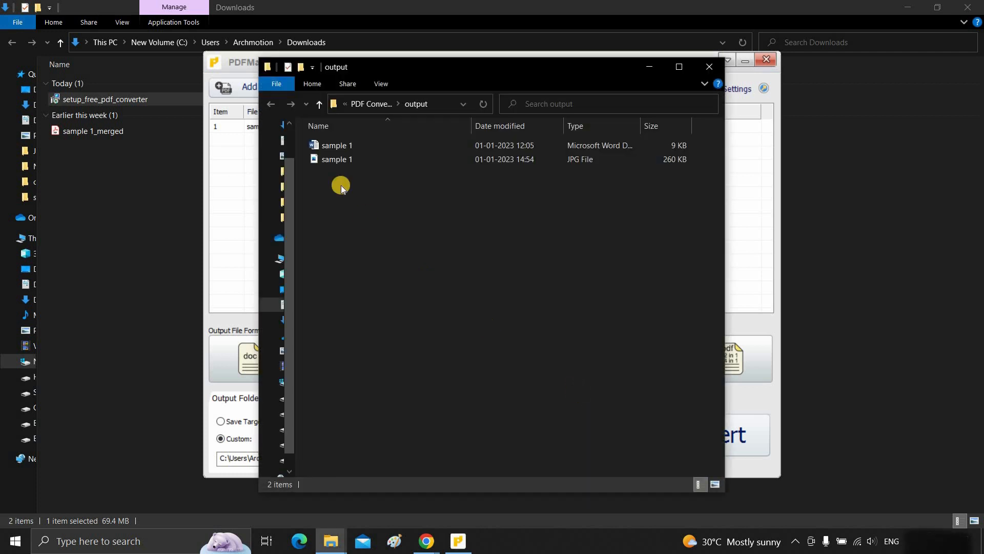
{"action": "left_click", "coordinate": [337, 159]}
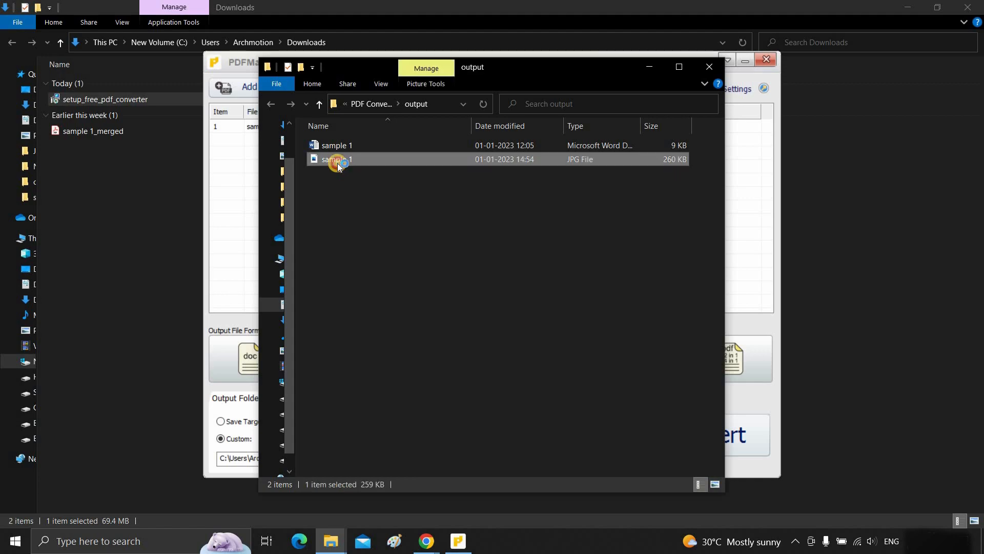
{"action": "double_click", "coordinate": [337, 159]}
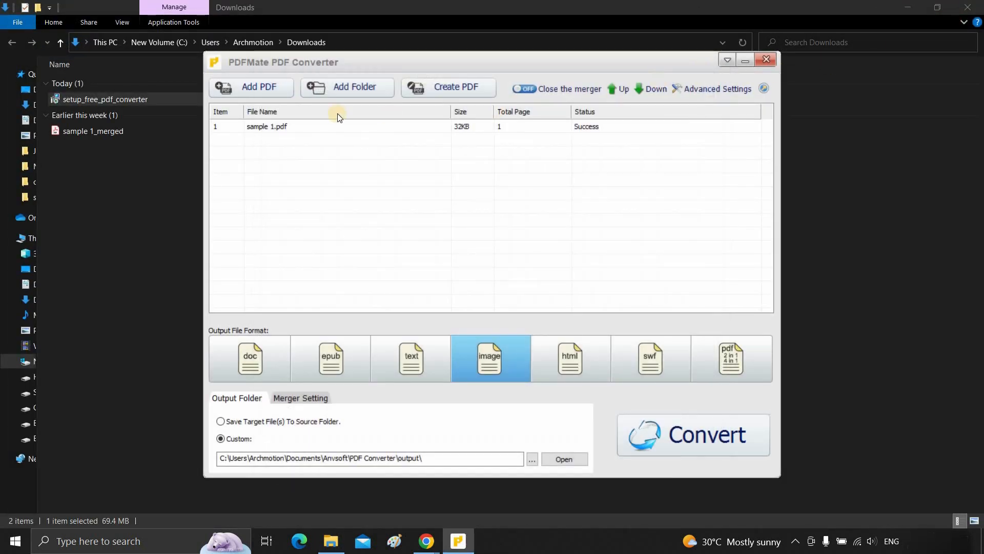
Step: Add sample 2, sample 3 and sample 4 PDFs to the file list
{"action": "left_click", "coordinate": [251, 87]}
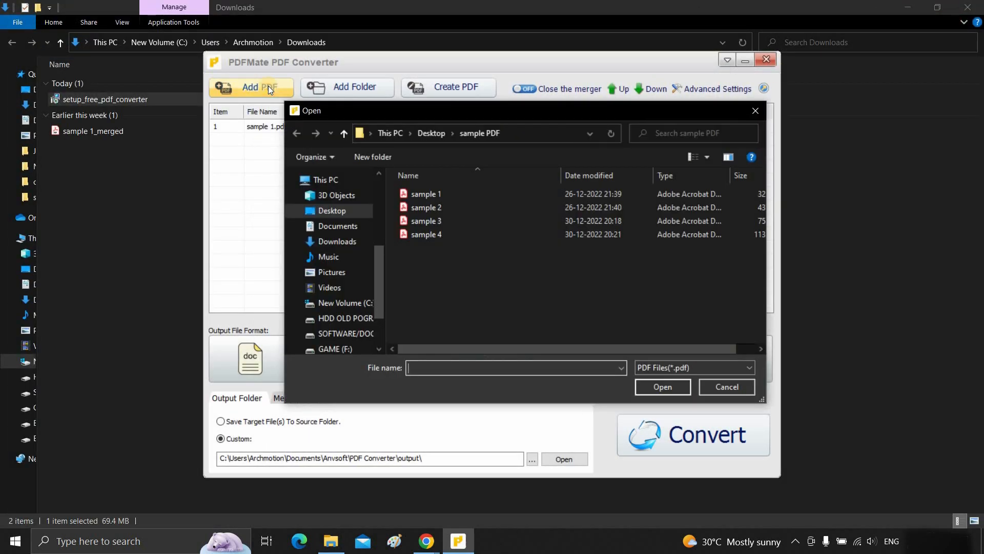
{"action": "left_click", "coordinate": [426, 220]}
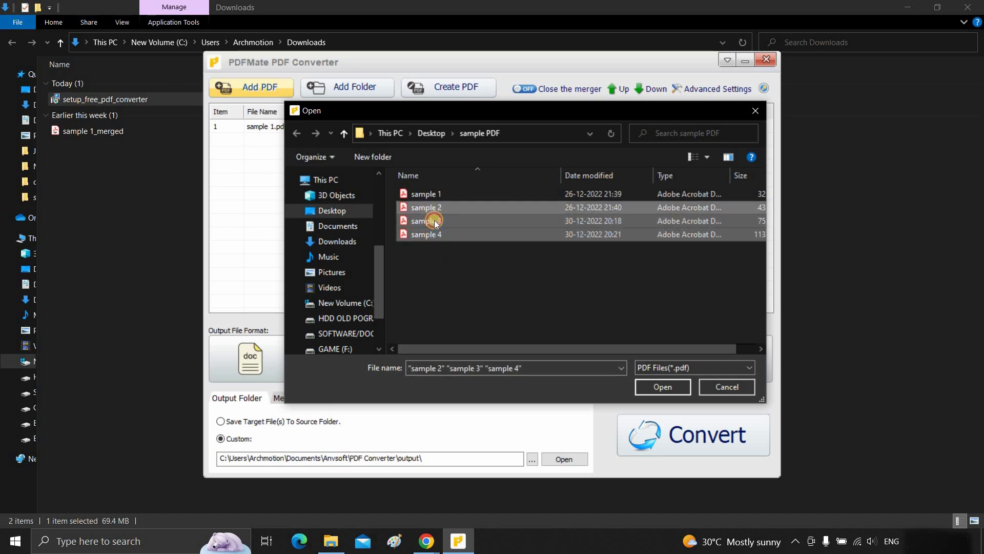
{"action": "left_click", "coordinate": [661, 387]}
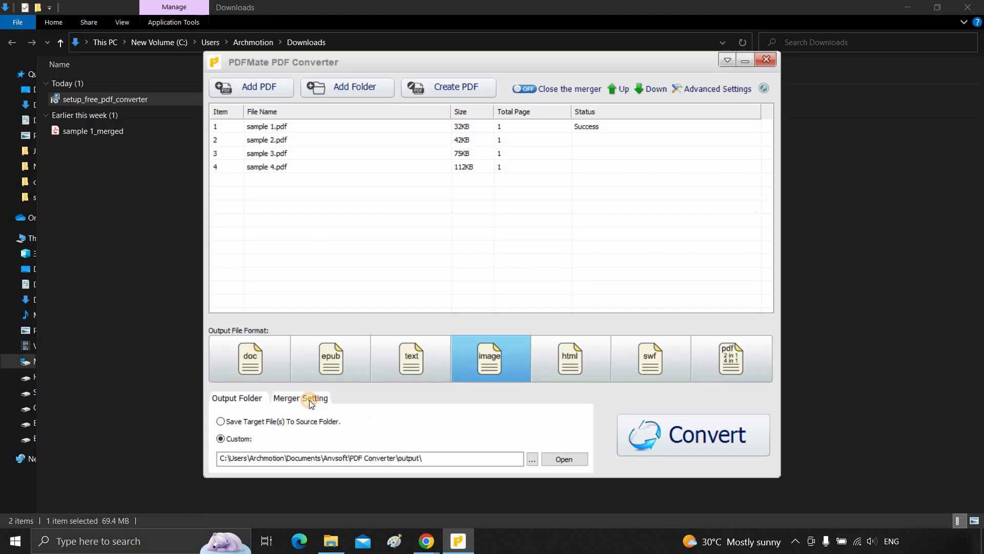
Step: Check the Merger Setting, return to Output Folder, and convert all four PDFs to images
{"action": "left_click", "coordinate": [316, 397]}
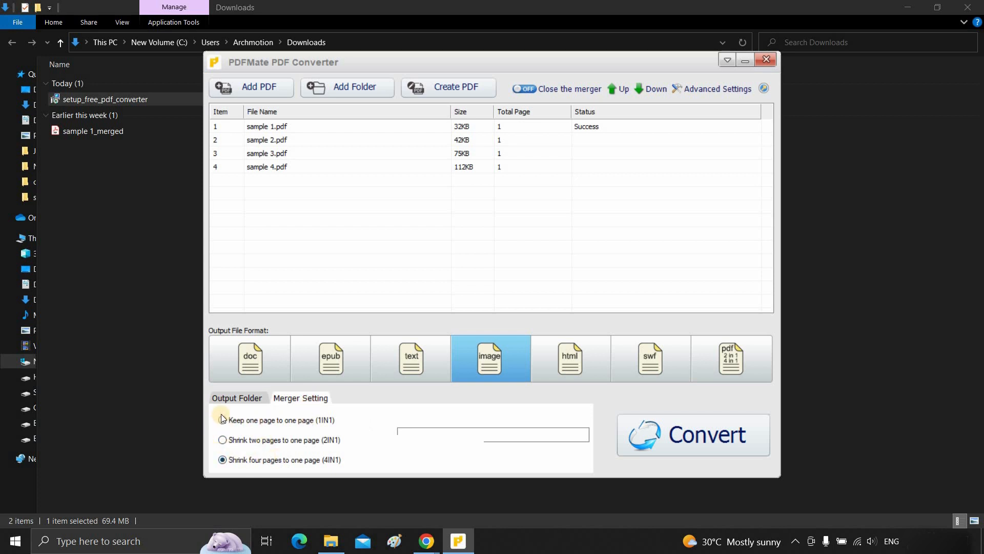
{"action": "left_click", "coordinate": [237, 398]}
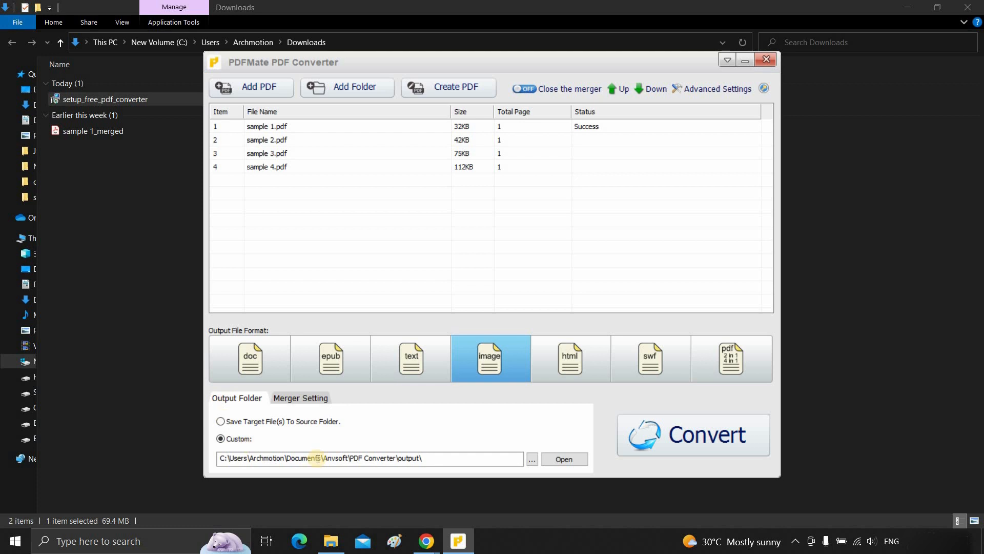
{"action": "left_click", "coordinate": [692, 434]}
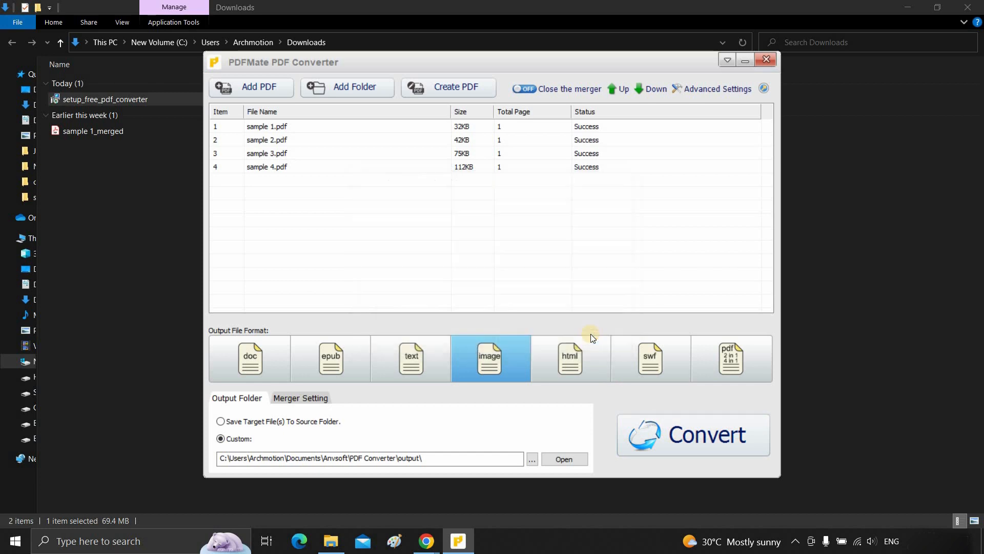
{"action": "left_click", "coordinate": [562, 459]}
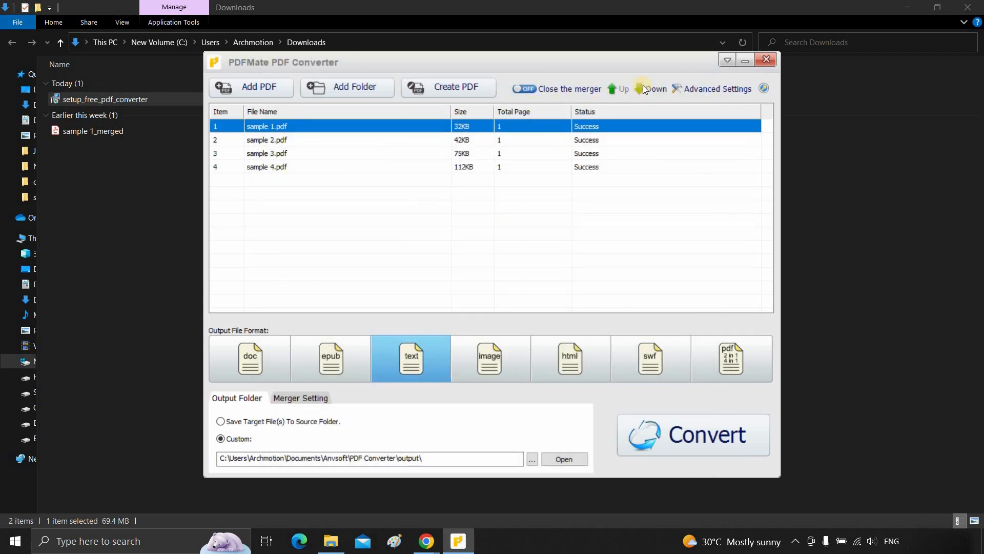
{"action": "left_click", "coordinate": [653, 89]}
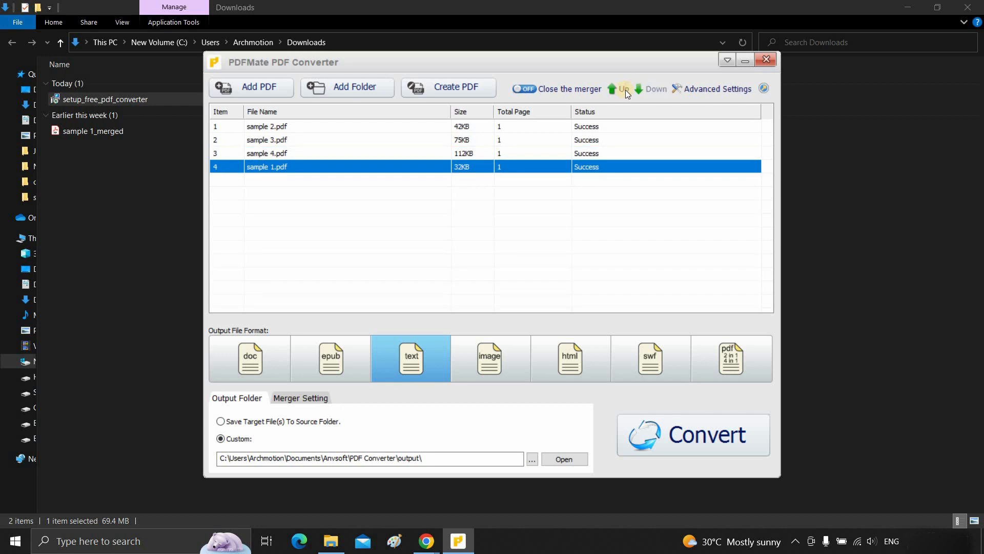
{"action": "left_click", "coordinate": [622, 89]}
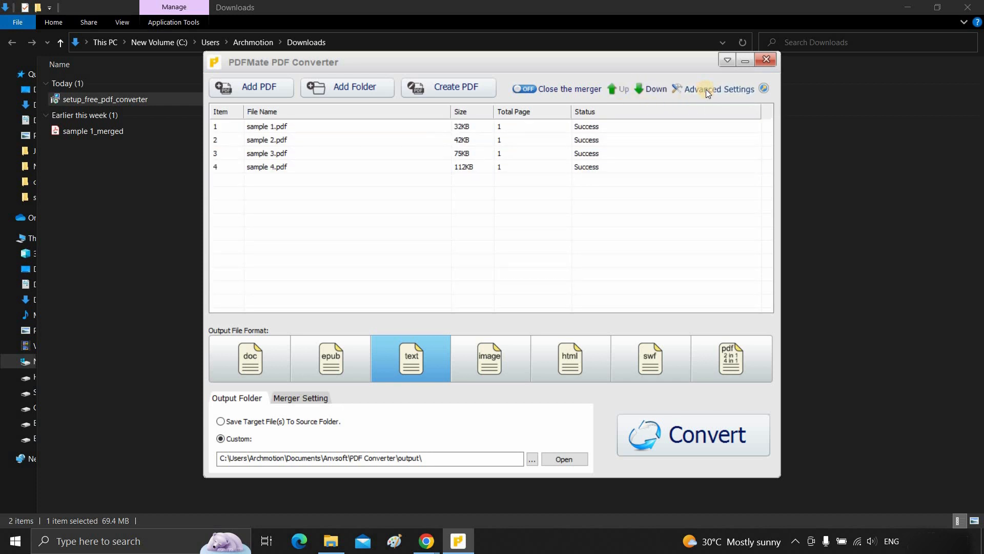
Step: Set image output in Advanced Settings to each page as a high-resolution image
{"action": "left_click", "coordinate": [718, 88]}
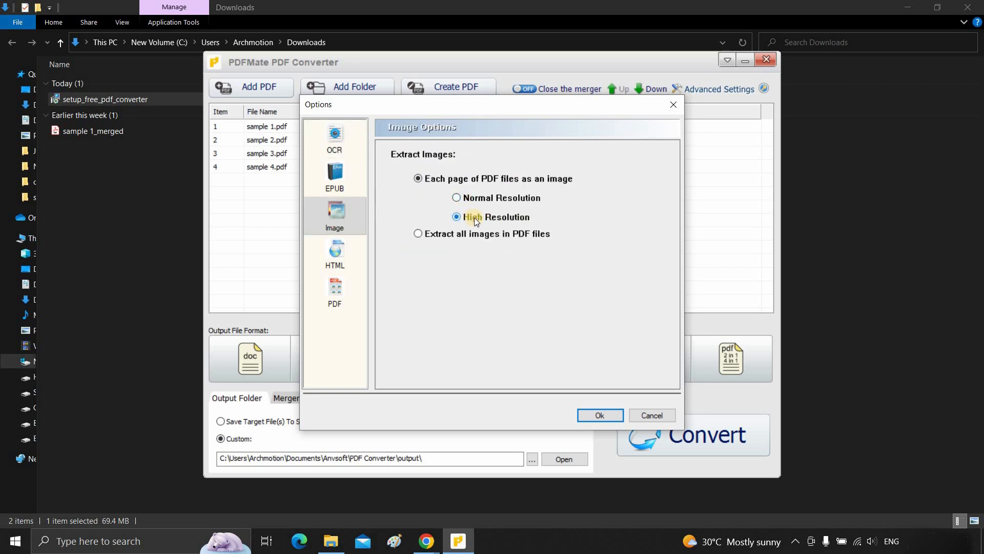
{"action": "left_click", "coordinate": [599, 415]}
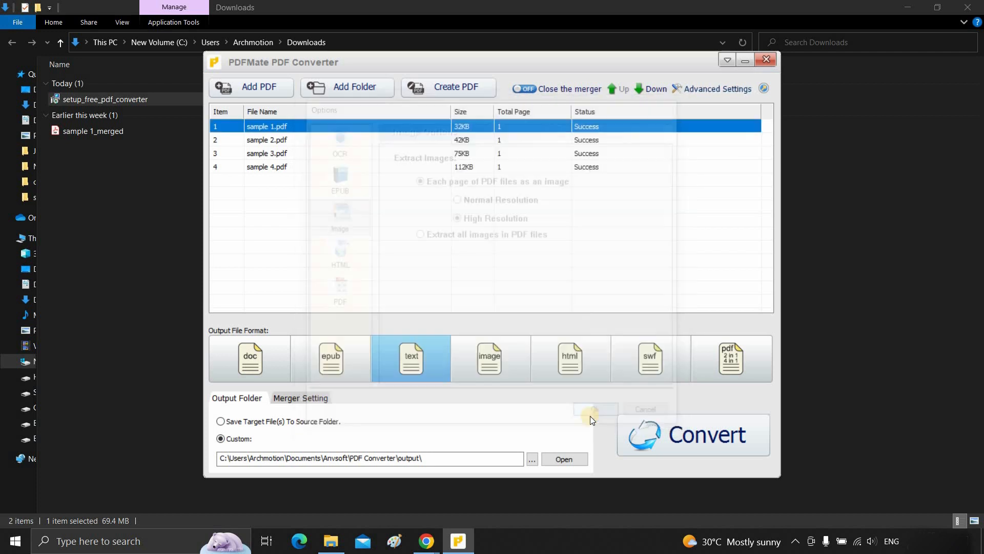